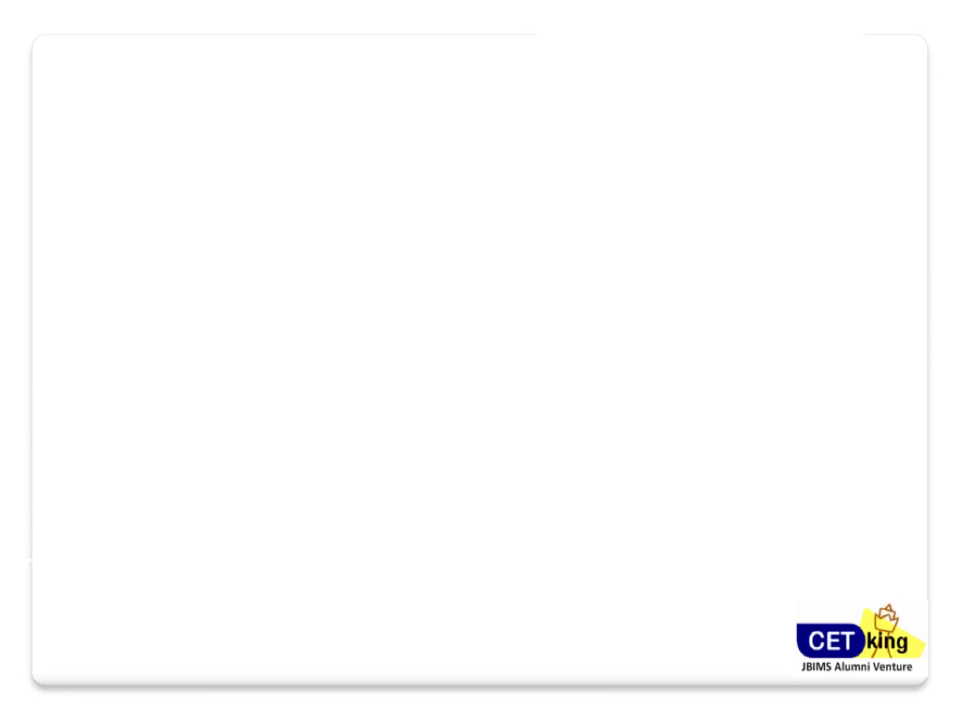
Handwrite the heading '%age' near the top left of the blank board
drag(160, 180, 380, 290)
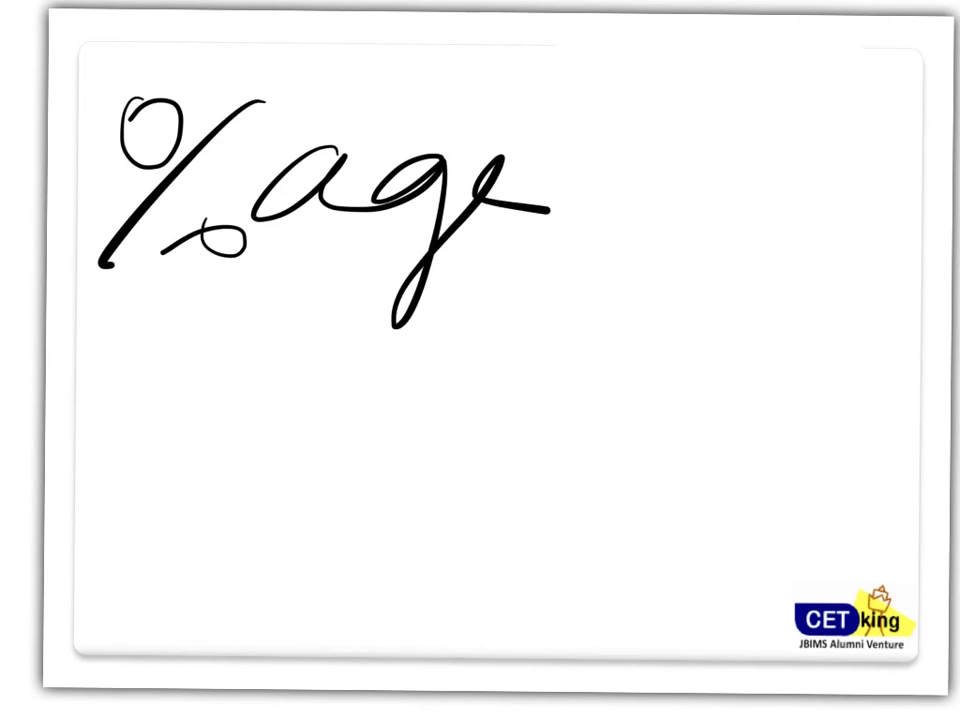
Erase the '%age' heading so the board is blank again
drag(200, 350, 710, 270)
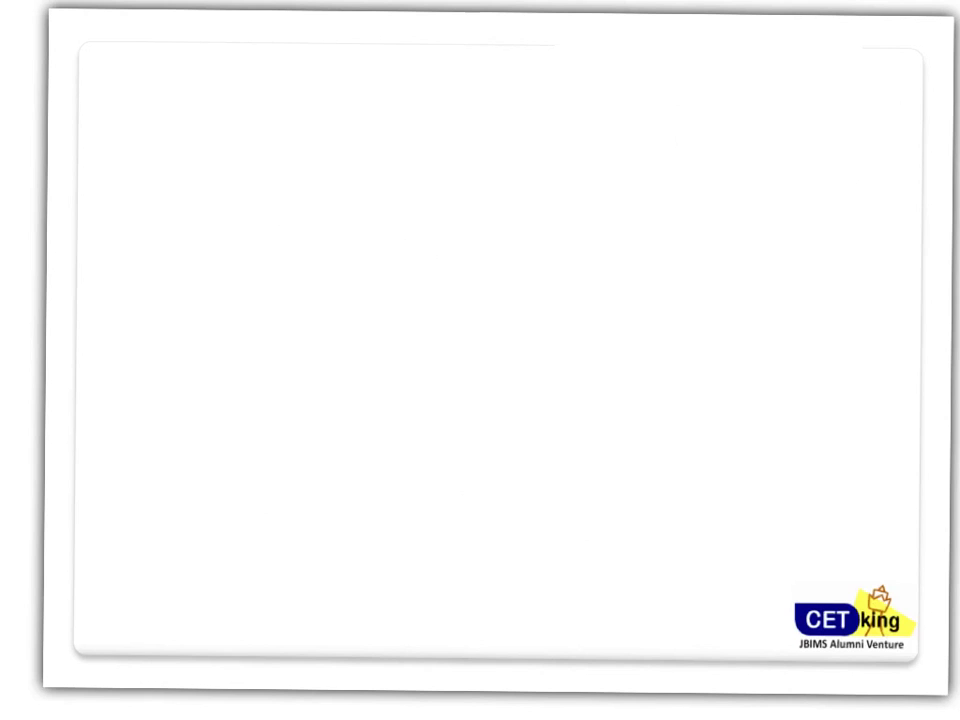
Handwrite 60% with an arrow, 100, 200, 150 and 75%, underlining the 75% figure
drag(160, 70, 120, 190)
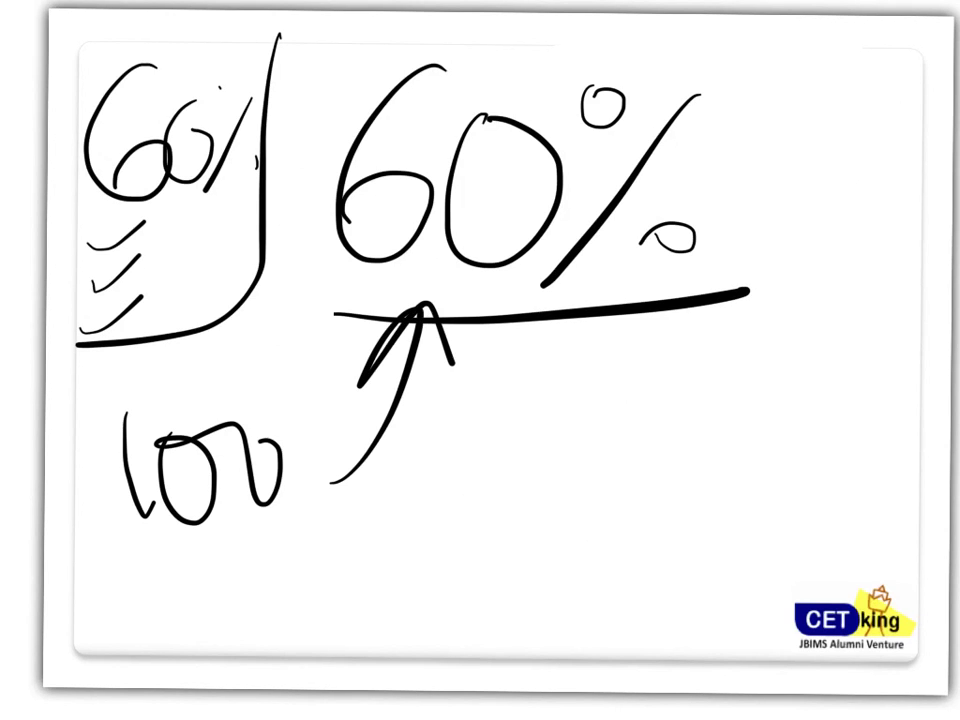
drag(744, 110, 810, 170)
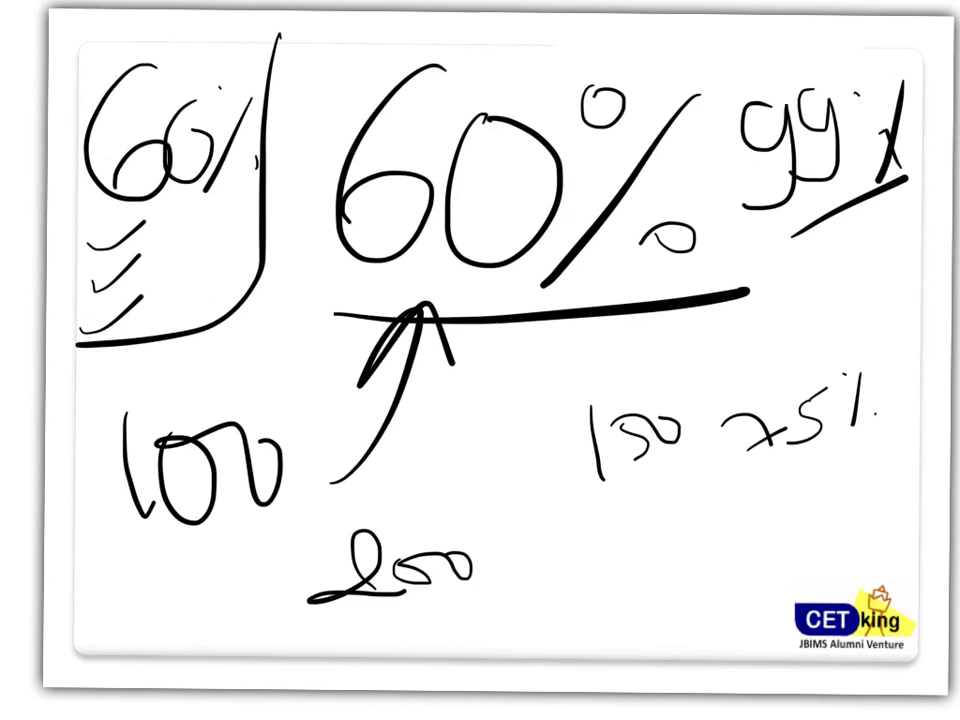
drag(756, 500, 896, 440)
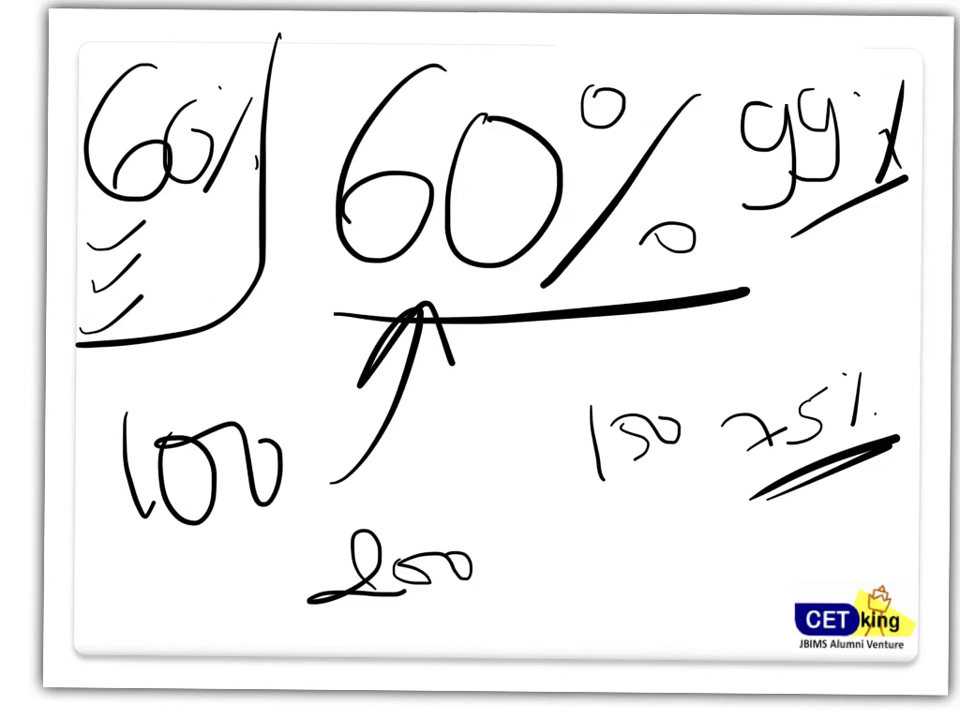